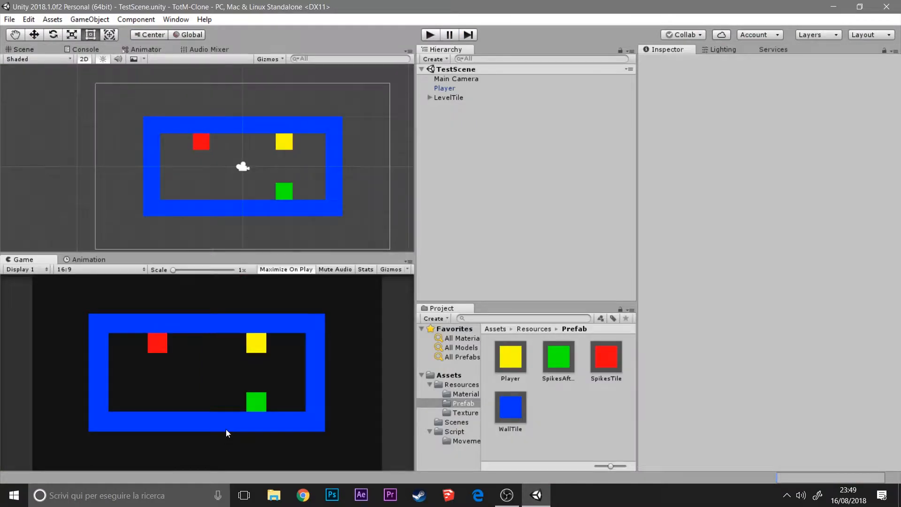
Step: Create a SpriteAfterTime C# script in Assets/Script/Movement and open it in Visual Studio
{"action": "left_click", "coordinate": [557, 356]}
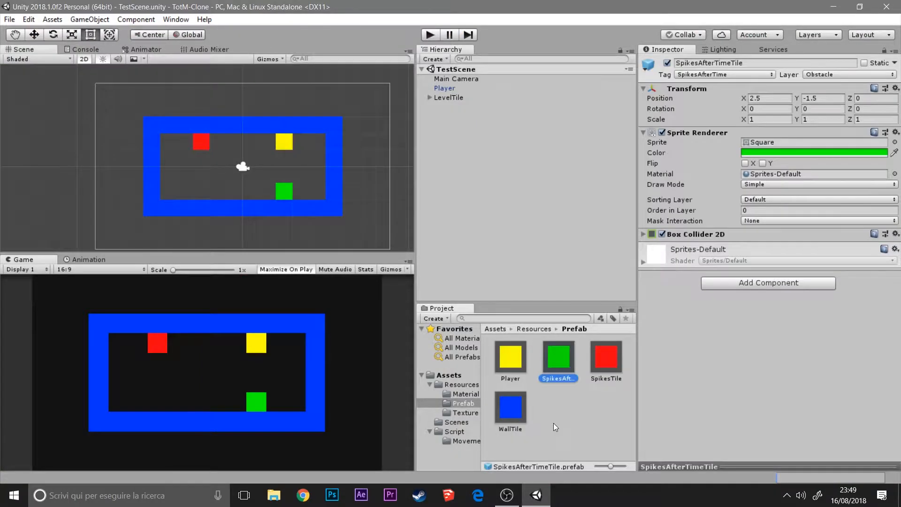
{"action": "left_click", "coordinate": [466, 440]}
{"action": "type", "text": "SpriteA"}
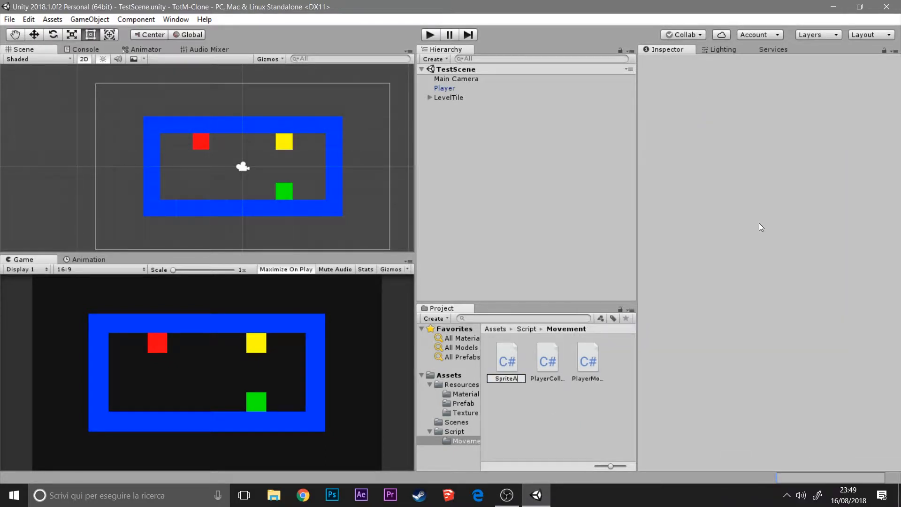
{"action": "left_click", "coordinate": [587, 356]}
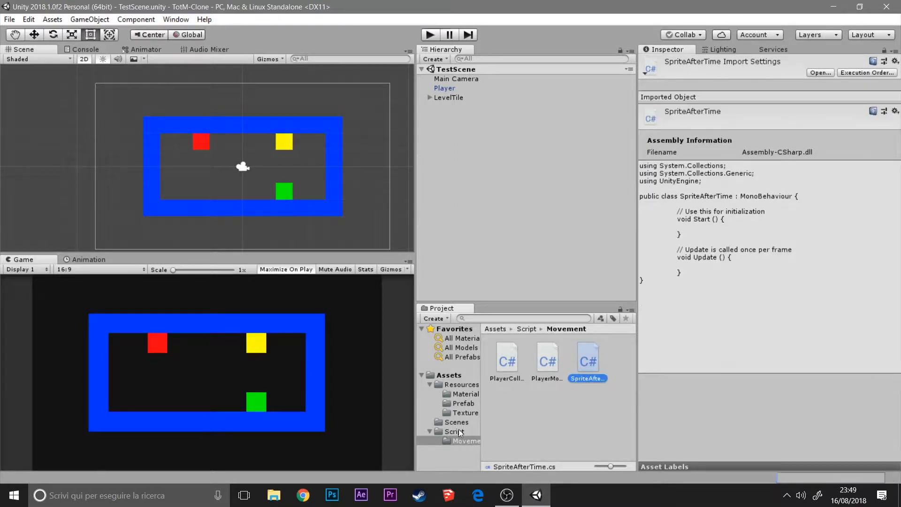
{"action": "double_click", "coordinate": [587, 356]}
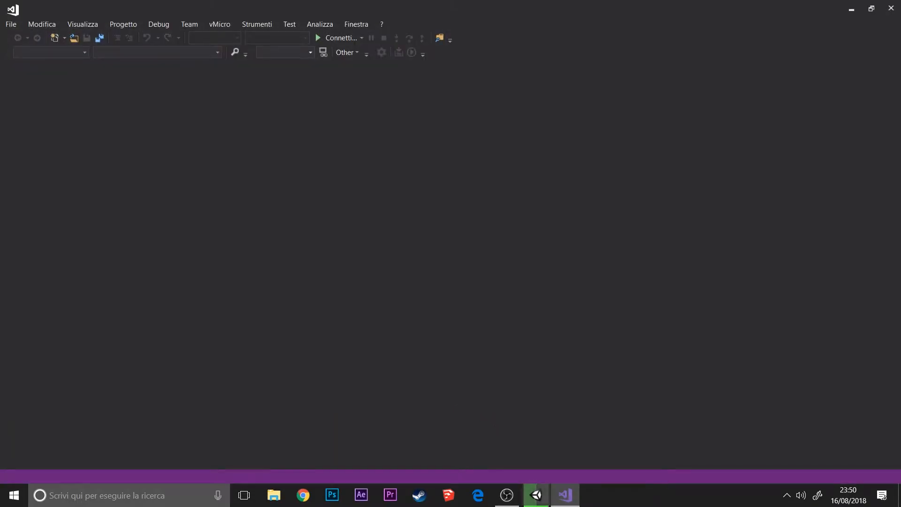
{"action": "left_click", "coordinate": [534, 495]}
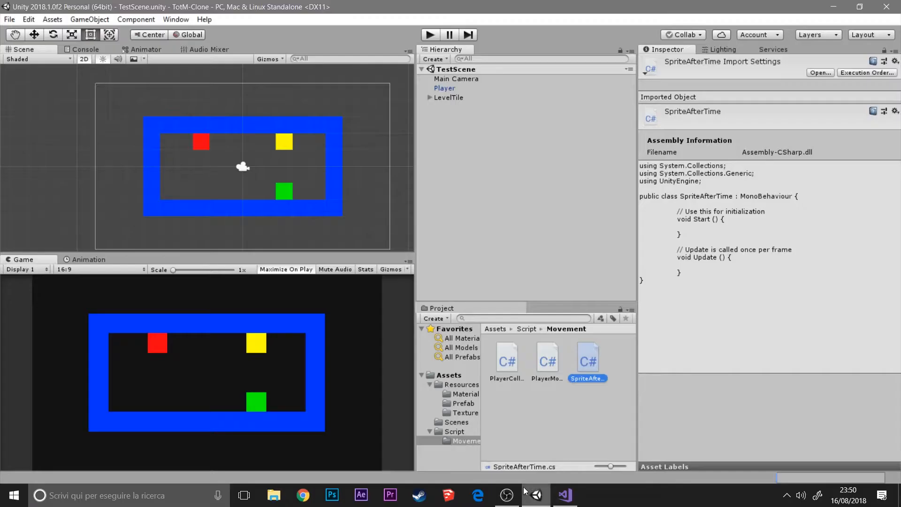
Step: Try the script on the SpikesAfterTimeTile prefab, then rename the script asset to SpikesAfterTime
{"action": "left_click", "coordinate": [463, 403]}
{"action": "type", "text": "sp"}
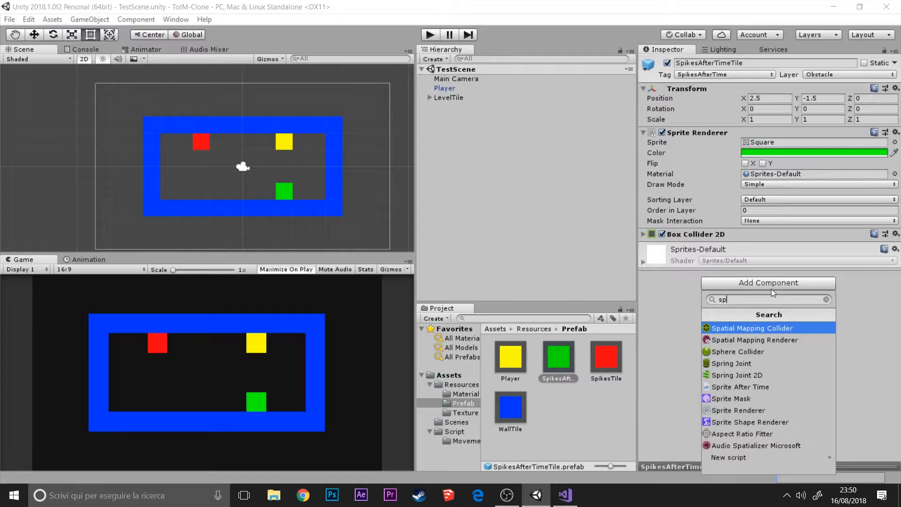
{"action": "left_click", "coordinate": [826, 299]}
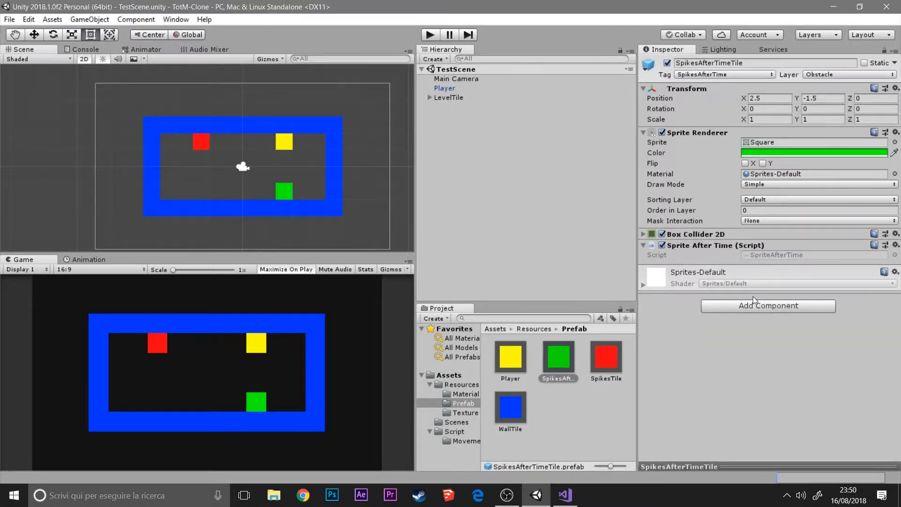
{"action": "mouse_move", "coordinate": [438, 441]}
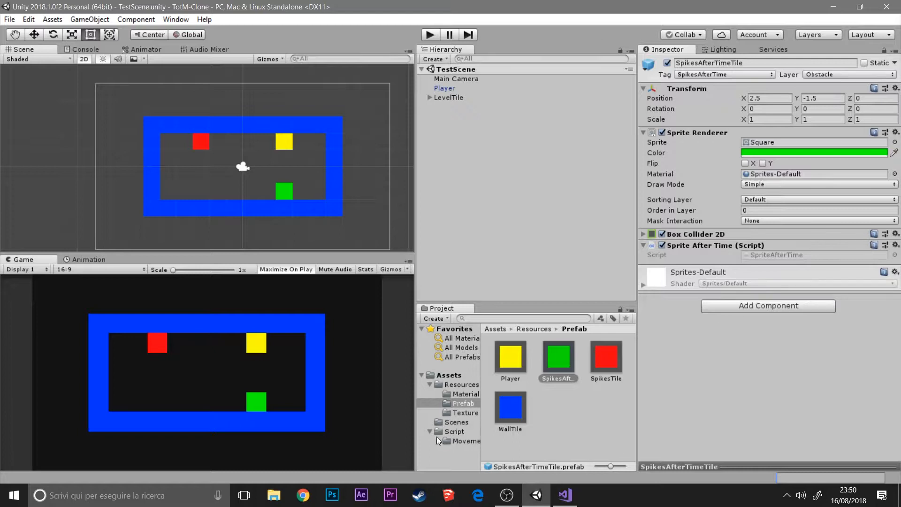
{"action": "left_click", "coordinate": [466, 441]}
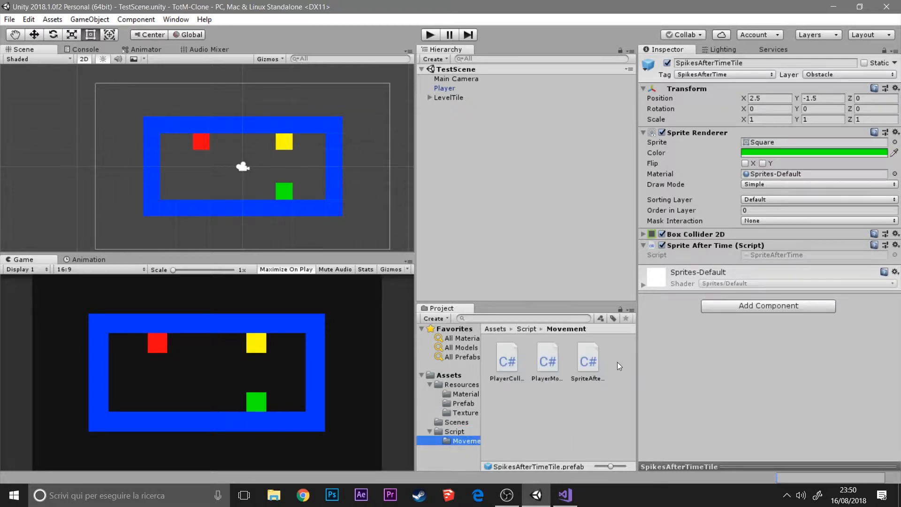
{"action": "left_click", "coordinate": [587, 356]}
{"action": "type", "text": "kes"}
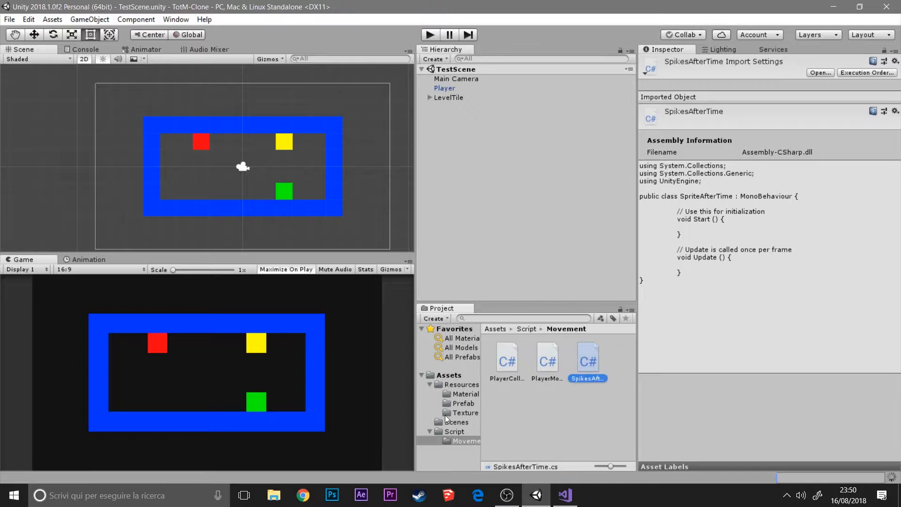
{"action": "left_click", "coordinate": [464, 402]}
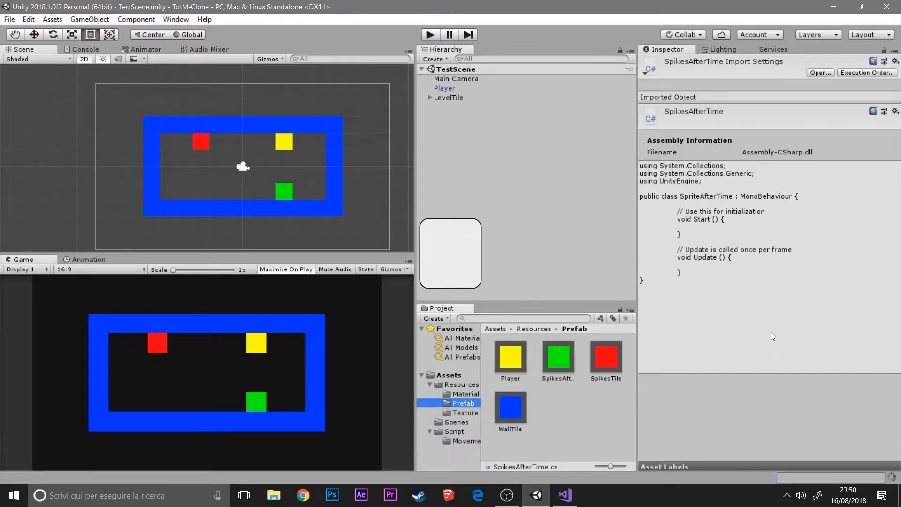
{"action": "left_click", "coordinate": [557, 356]}
{"action": "type", "text": "s"}
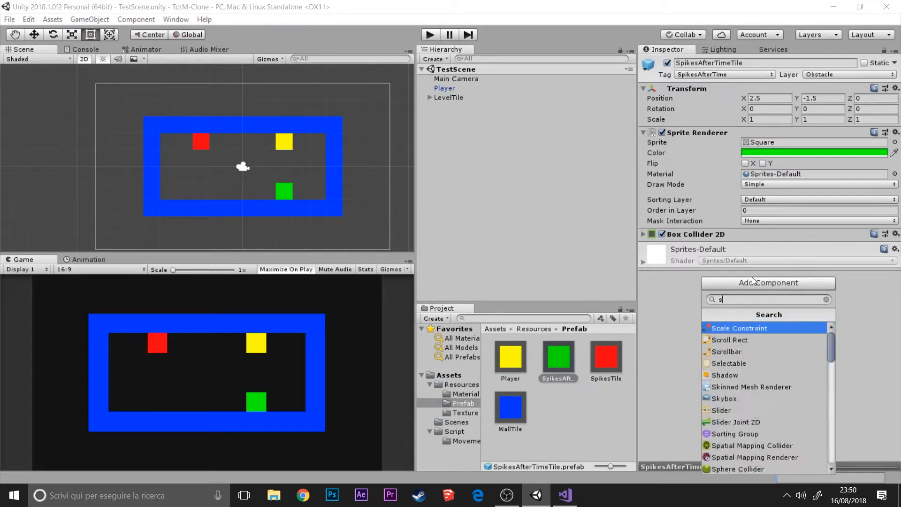
{"action": "type", "text": "p"}
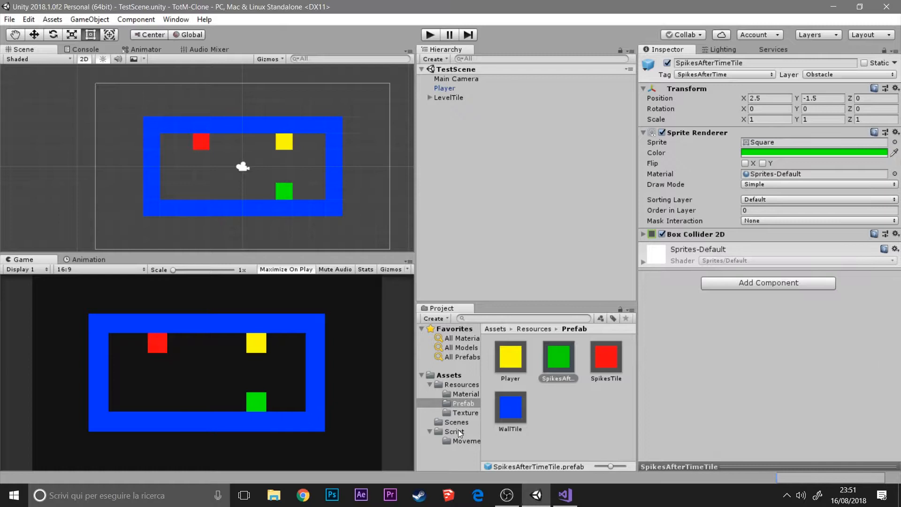
Step: Open the renamed SpikesAfterTime script from Script/Movement in Visual Studio
{"action": "left_click", "coordinate": [456, 431]}
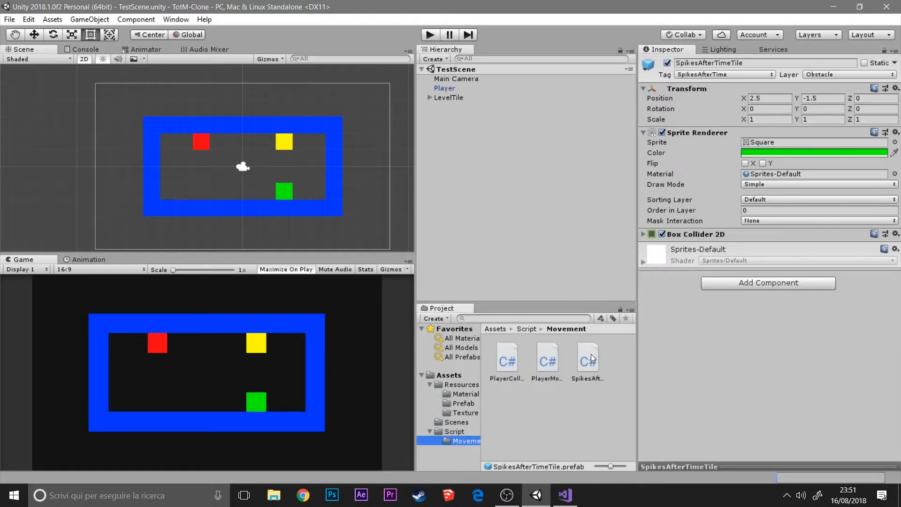
{"action": "mouse_move", "coordinate": [453, 97]}
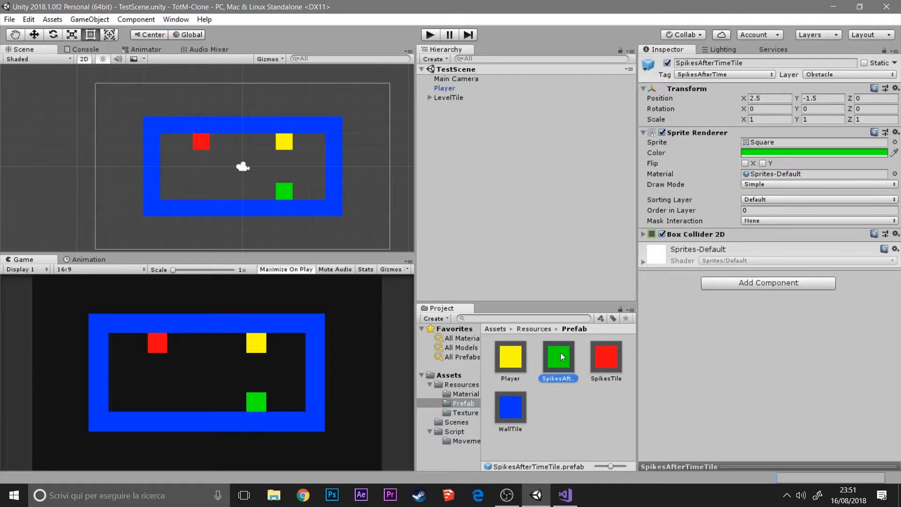
{"action": "left_click", "coordinate": [466, 441]}
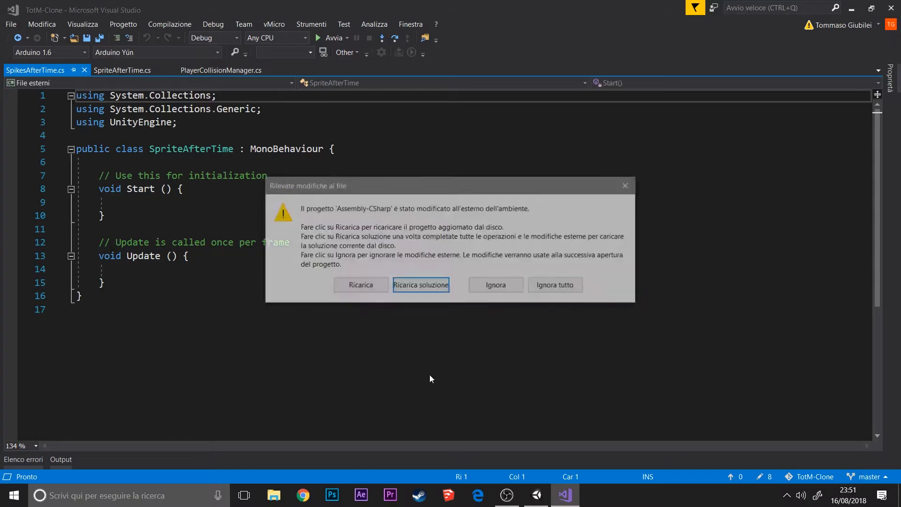
Step: Reload the solution with Ricarica soluzione so the class reads SpikesAfterTime
{"action": "left_click", "coordinate": [420, 284]}
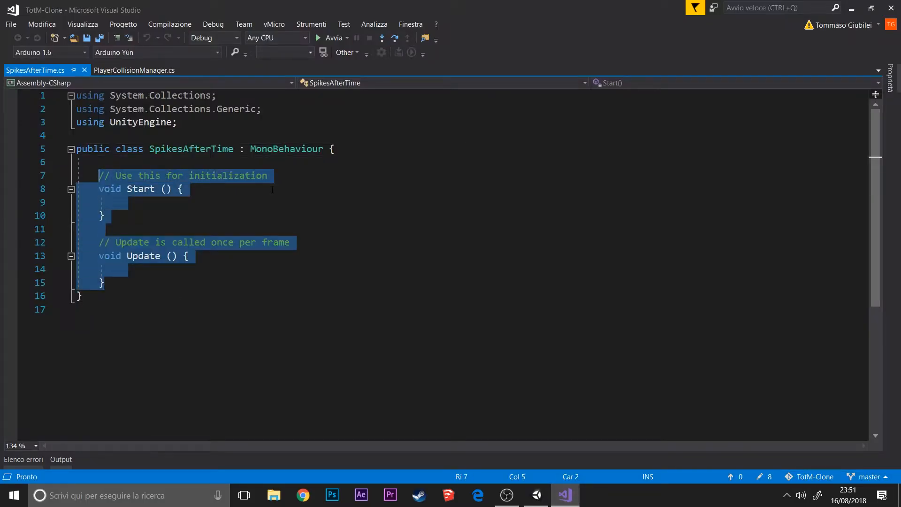
Step: Add a void startCountDown() method to SpikesAfterTime.cs
{"action": "type", "text": "void start"}
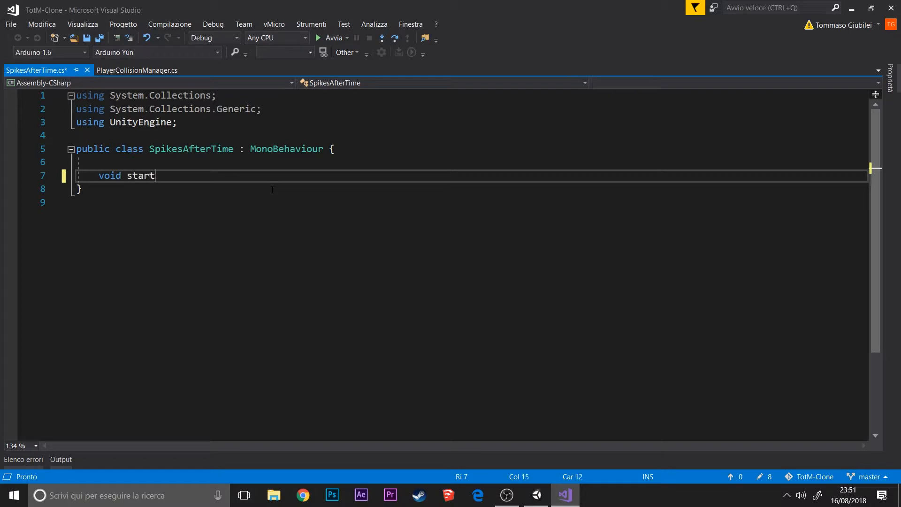
{"action": "type", "text": "Count"}
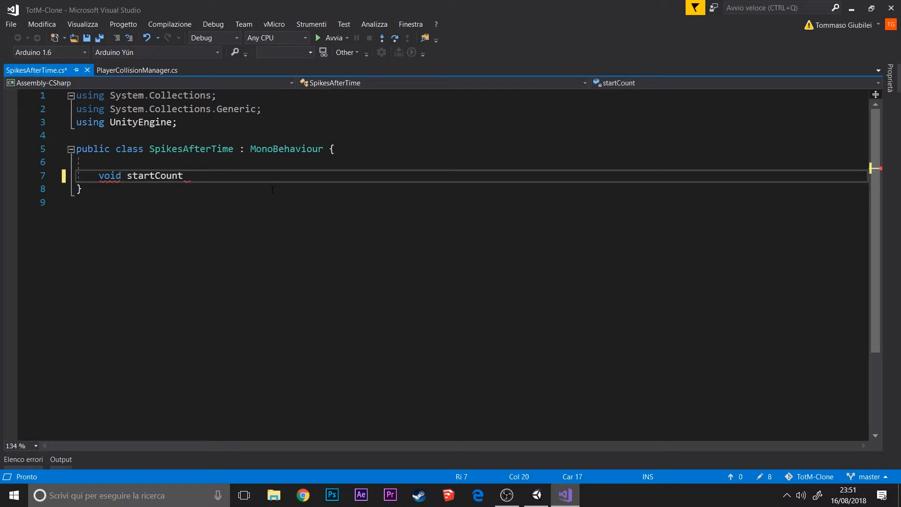
{"action": "type", "text": "Down()"}
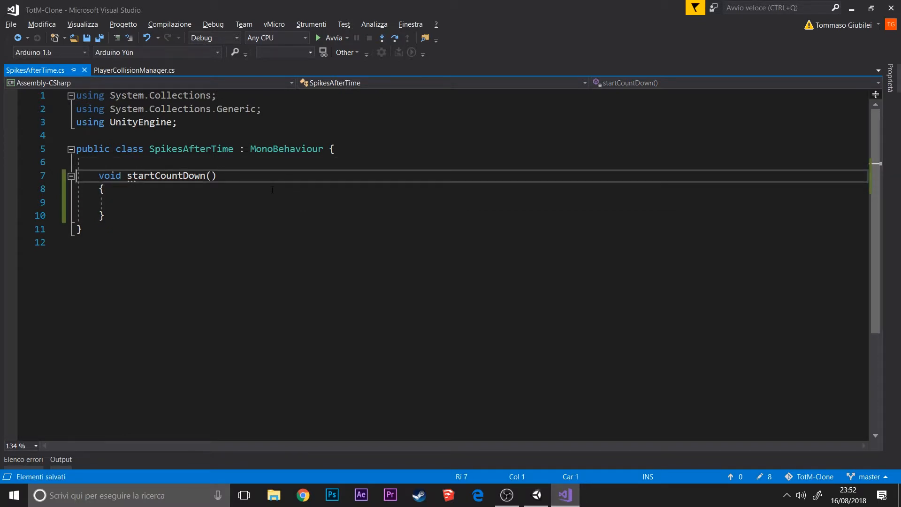
{"action": "key", "text": "enter"}
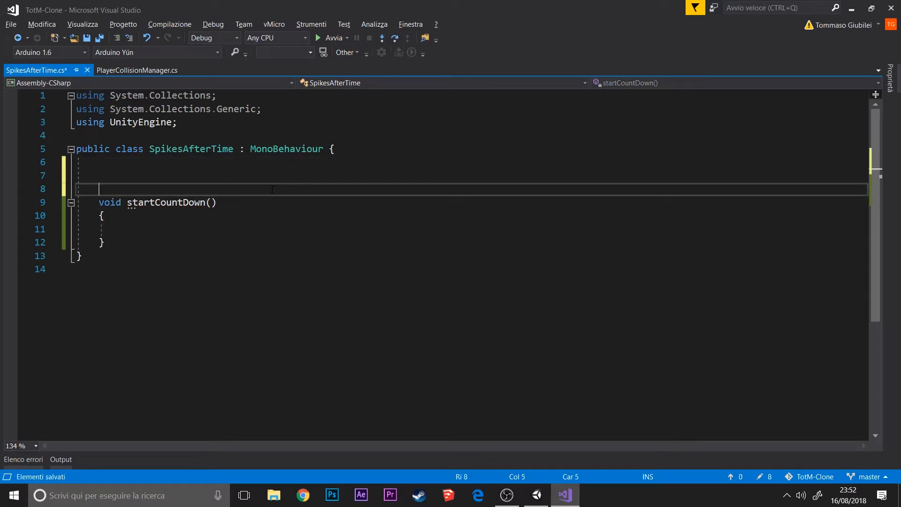
Step: Declare a float countDown field and add an empty StartCoroutine(); call
{"action": "type", "text": "float"}
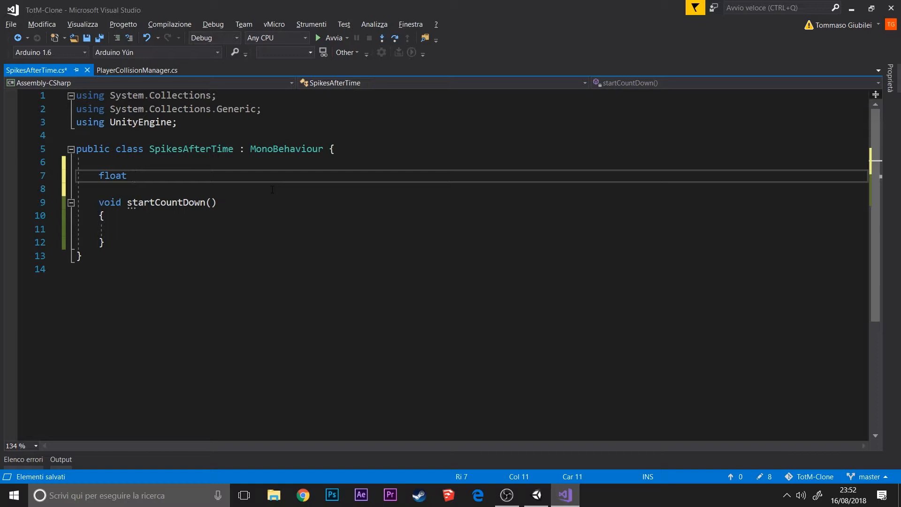
{"action": "type", "text": "count"}
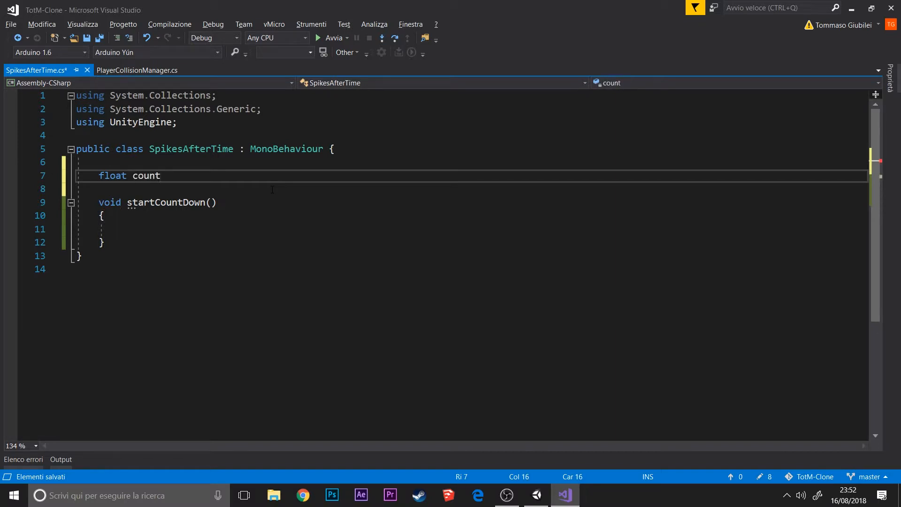
{"action": "type", "text": "Down;"}
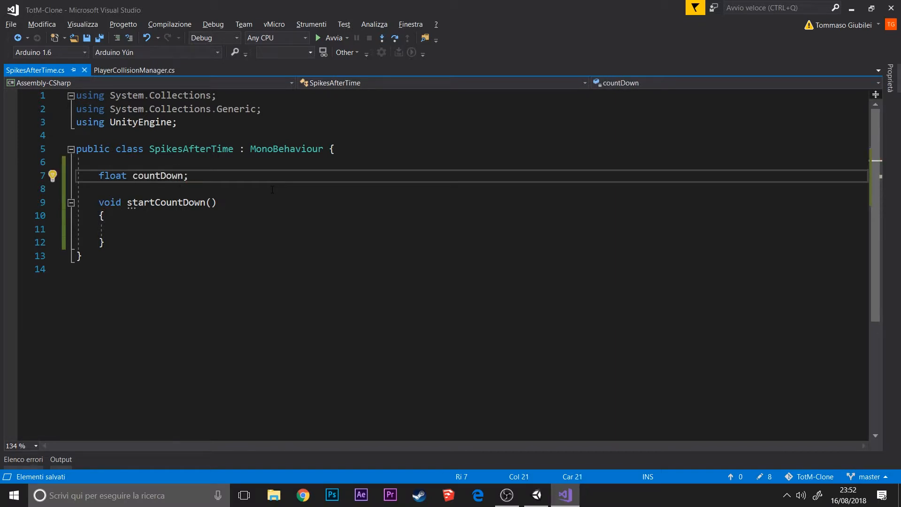
{"action": "type", "text": "S"}
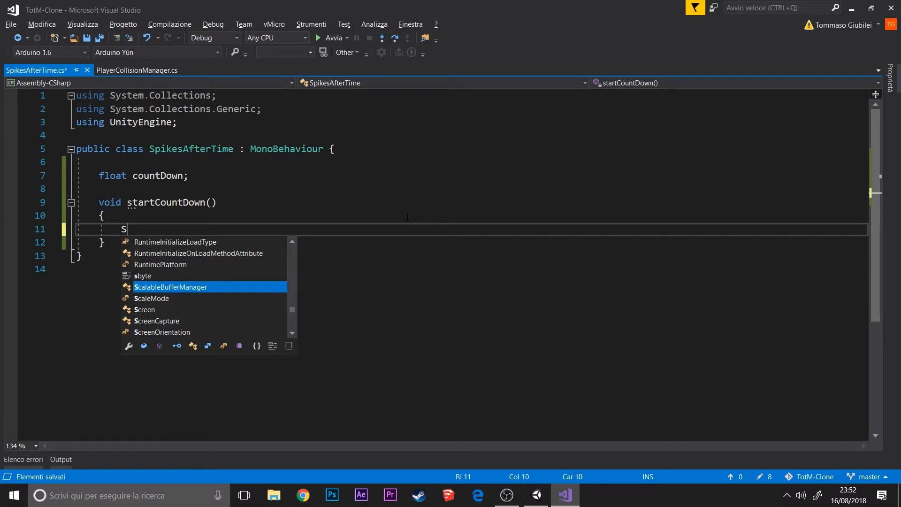
{"action": "type", "text": "tartCoroutine"}
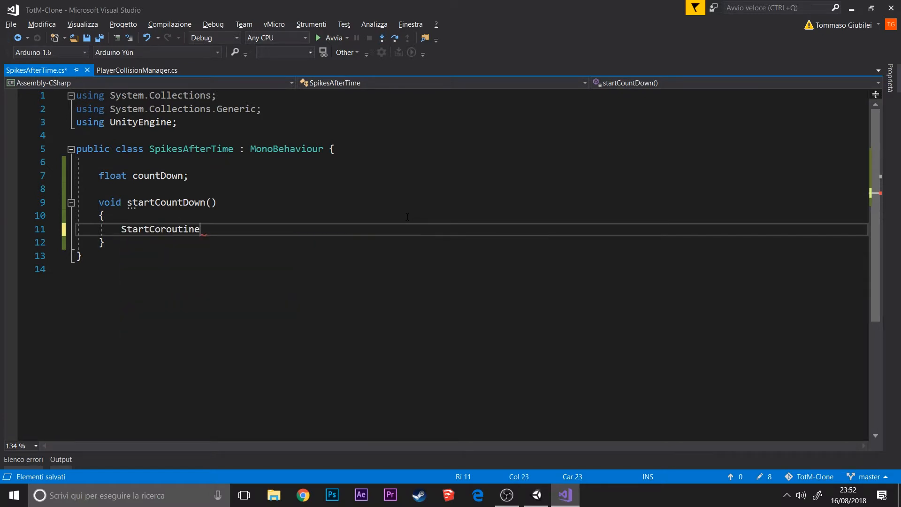
{"action": "type", "text": "();"}
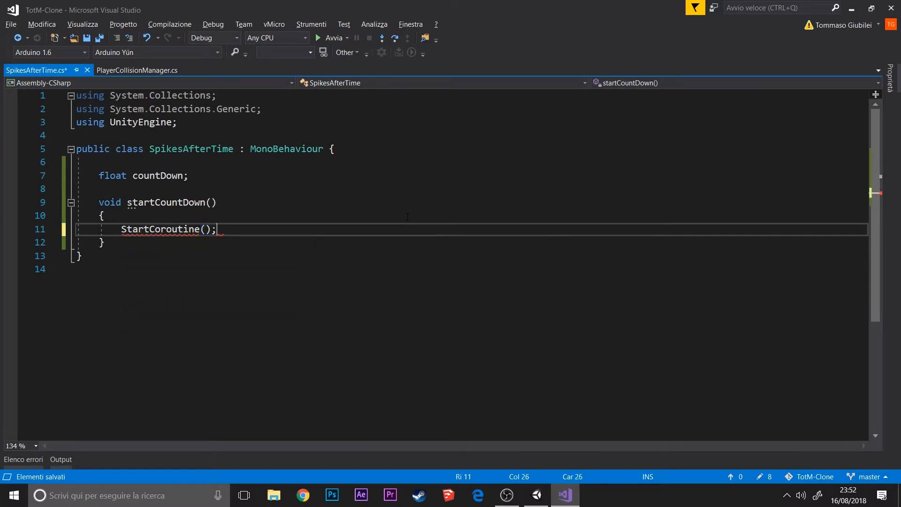
{"action": "left_click", "coordinate": [136, 70]}
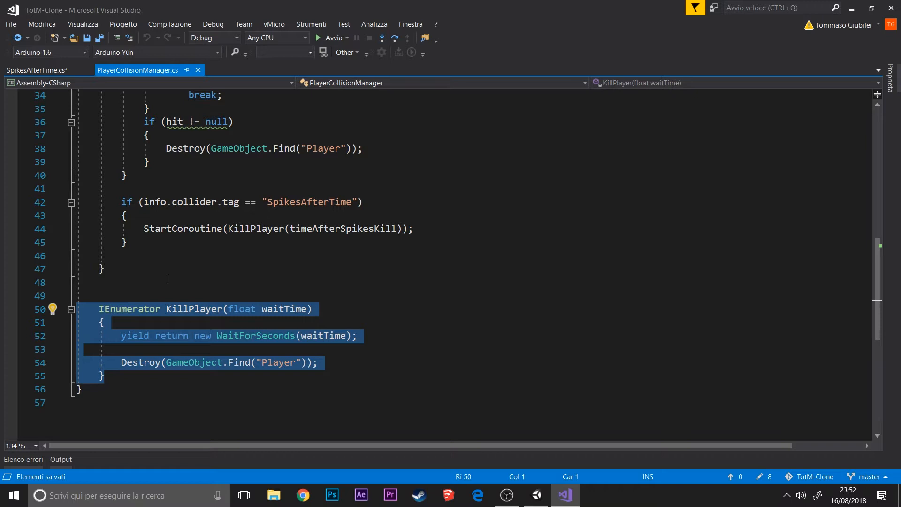
Step: Add IEnumerator KillPlayer(float waitTime) and complete StartCoroutine(KillPlayer(countDown))
{"action": "left_click", "coordinate": [33, 70]}
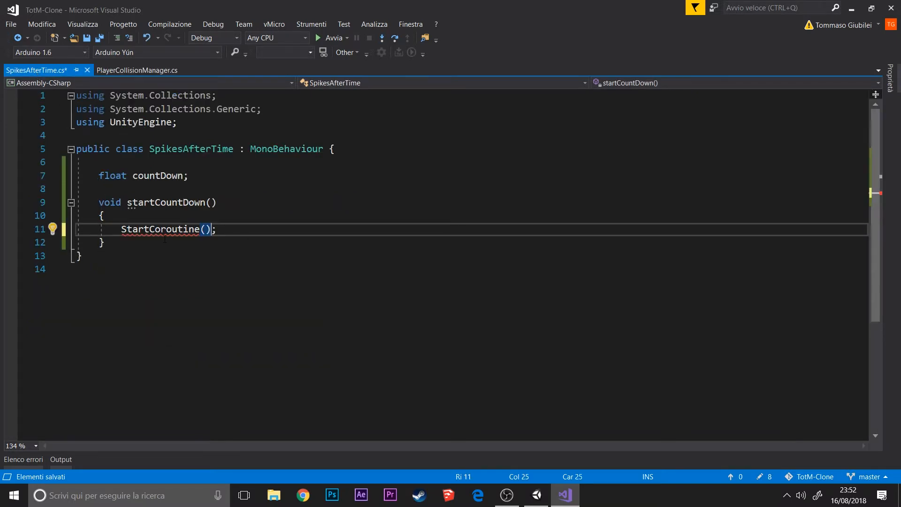
{"action": "type", "text": "IEnumerator KillPlayer(float waitTime)"}
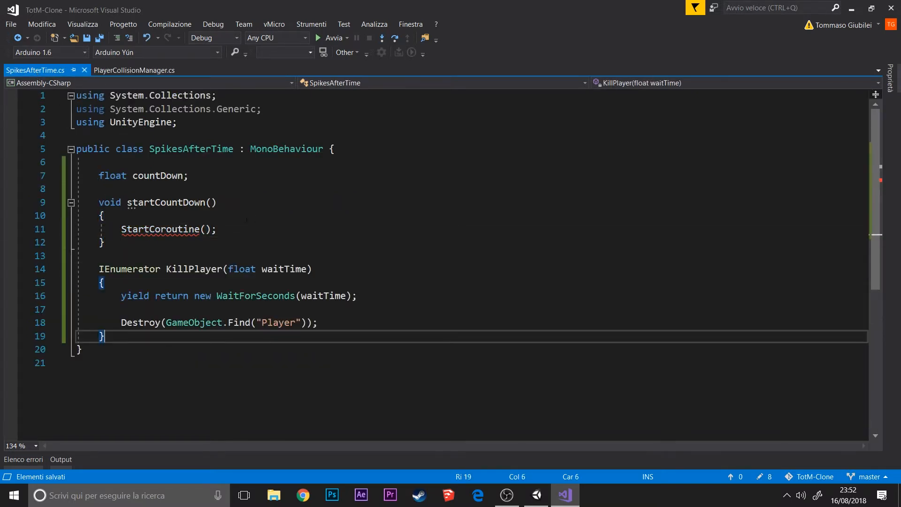
{"action": "type", "text": "K"}
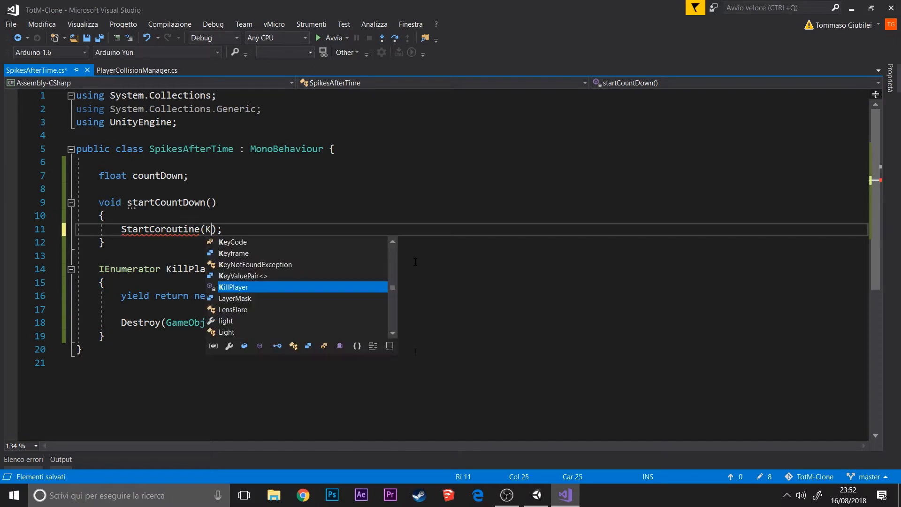
{"action": "key", "text": "Tab"}
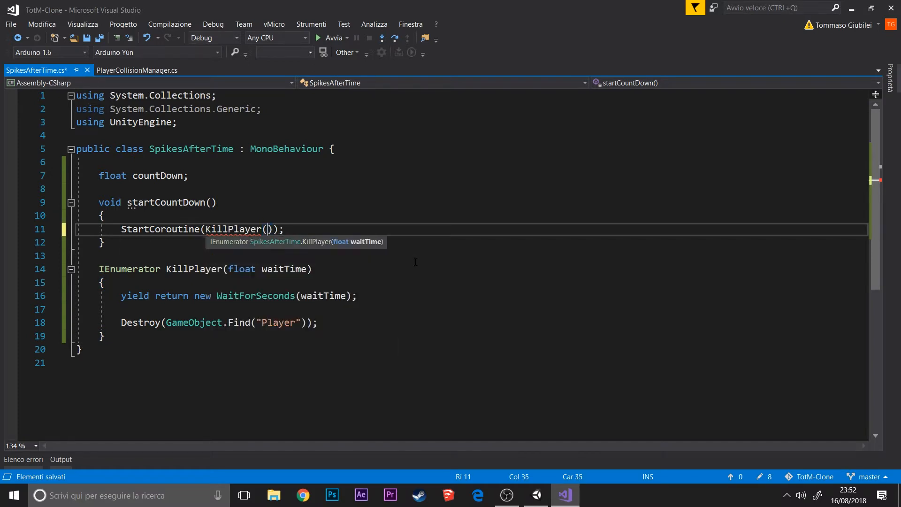
{"action": "type", "text": "countDown"}
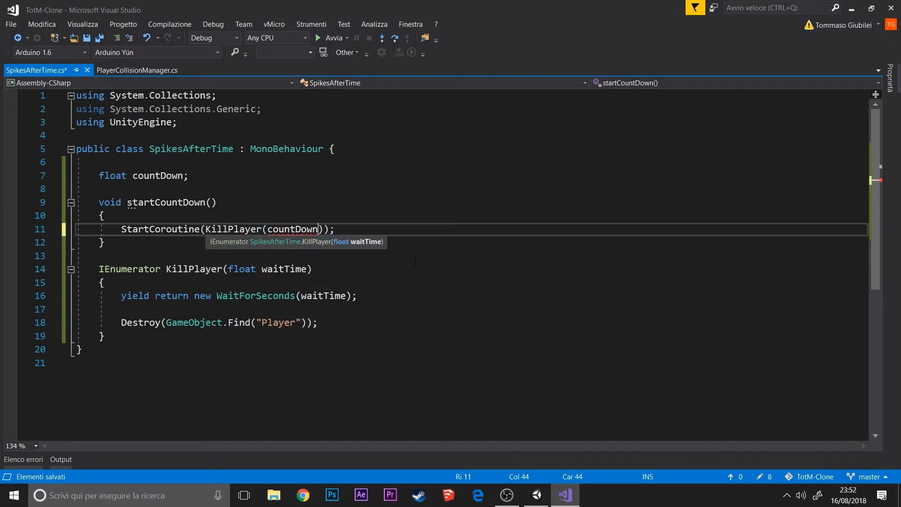
{"action": "left_click", "coordinate": [135, 70]}
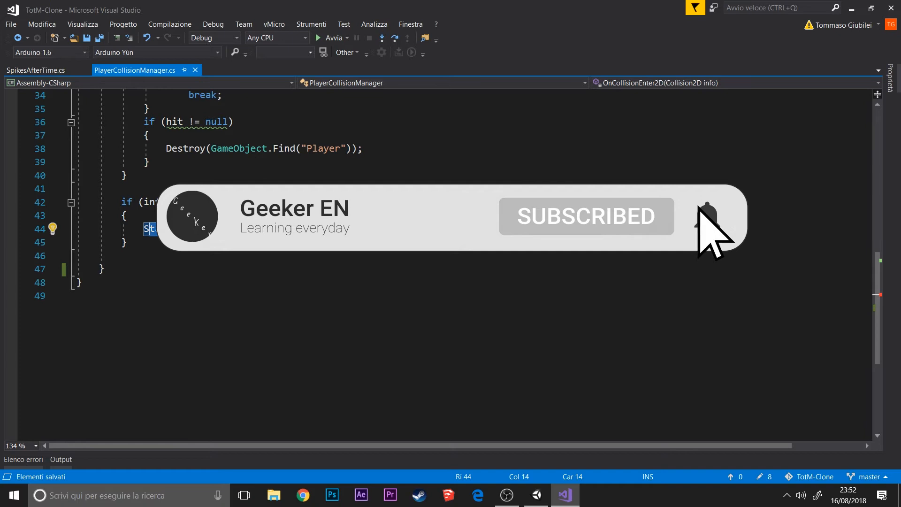
Step: Start the collision line info.collider.GetComponent<SpikesAfterTime>() in PlayerCollisionManager
{"action": "type", "text": "int"}
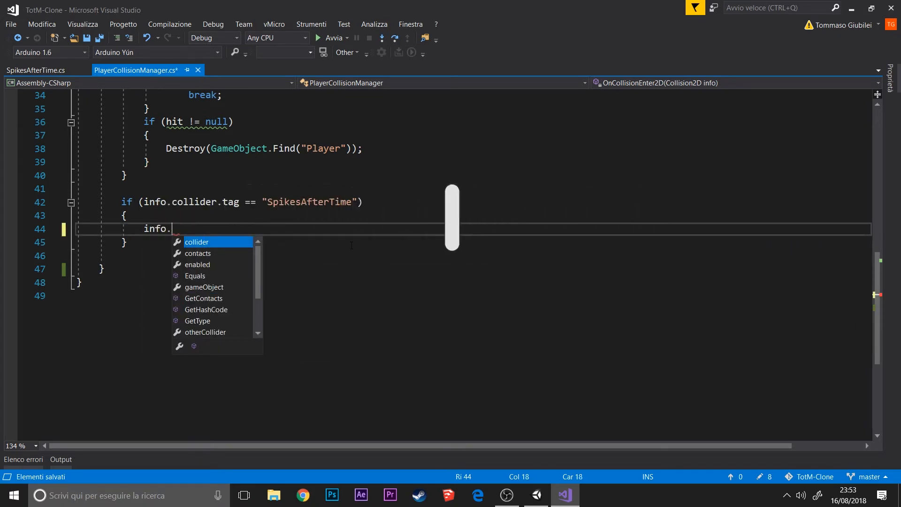
{"action": "type", "text": "collider.g"}
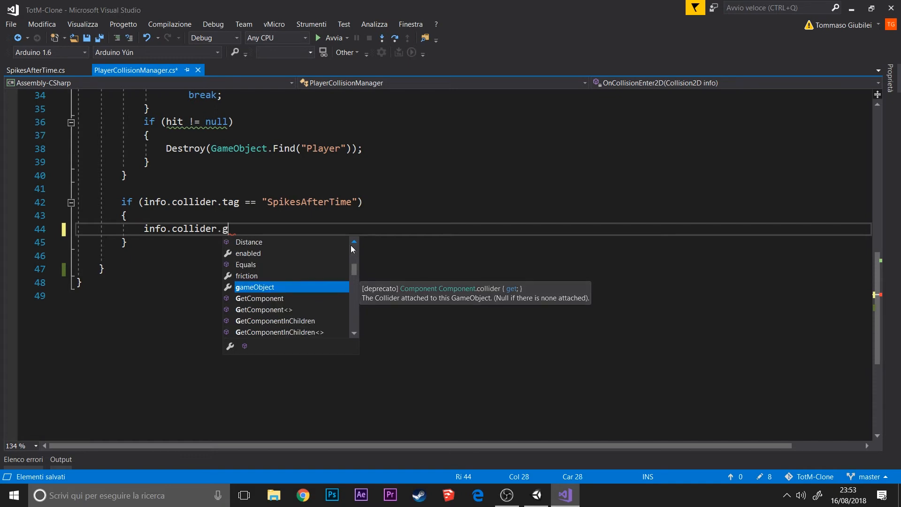
{"action": "type", "text": "etComponent"}
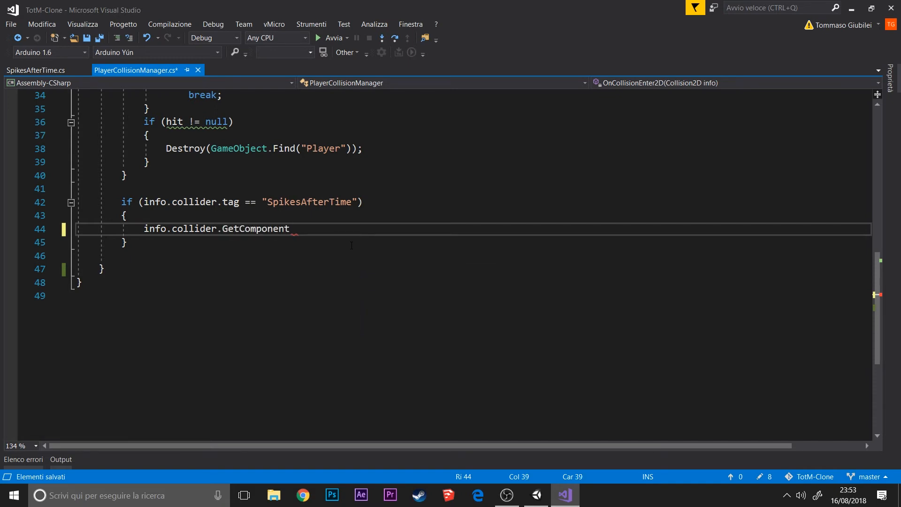
{"action": "type", "text": "<SpikesAfterTime>"}
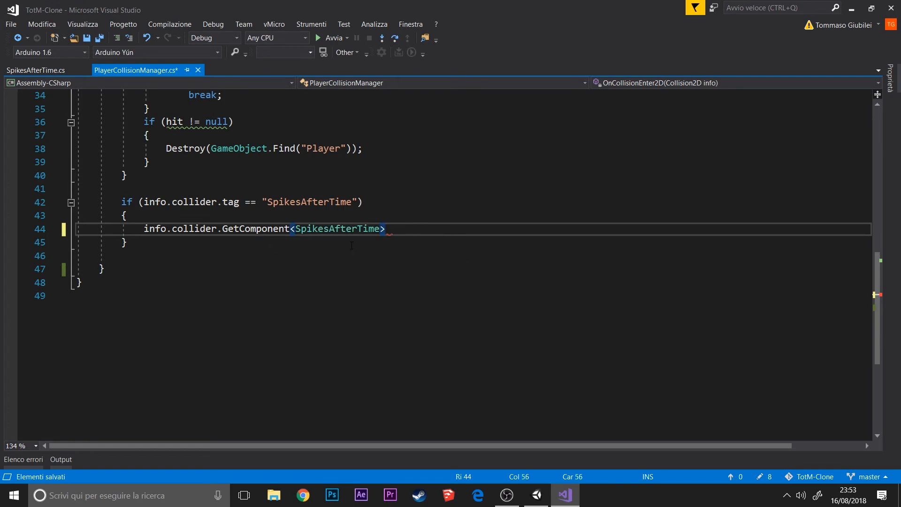
{"action": "type", "text": "()."}
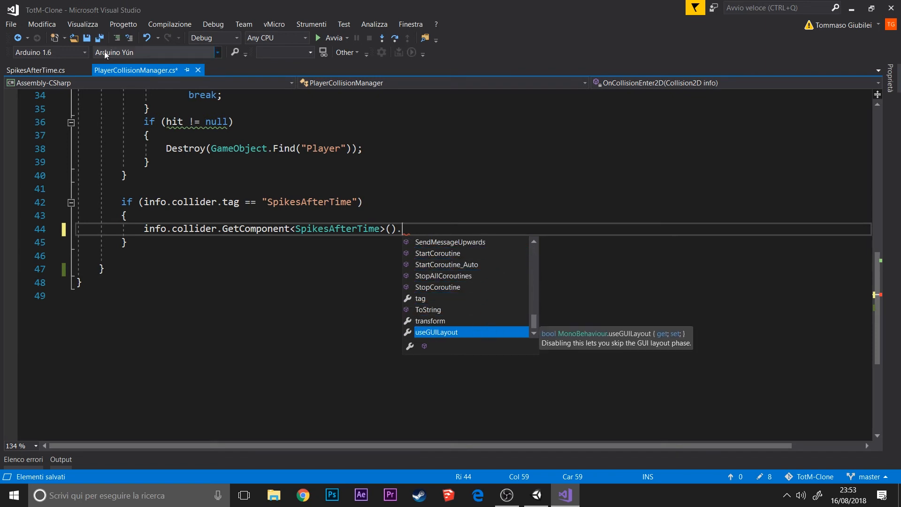
Step: Make startCountDown public and finish the call with .startCountDown();
{"action": "left_click", "coordinate": [34, 69]}
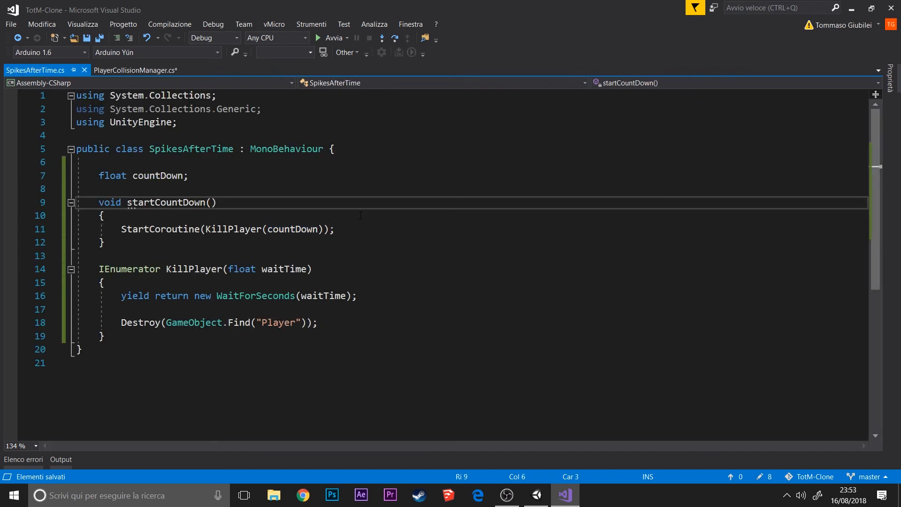
{"action": "type", "text": "public"}
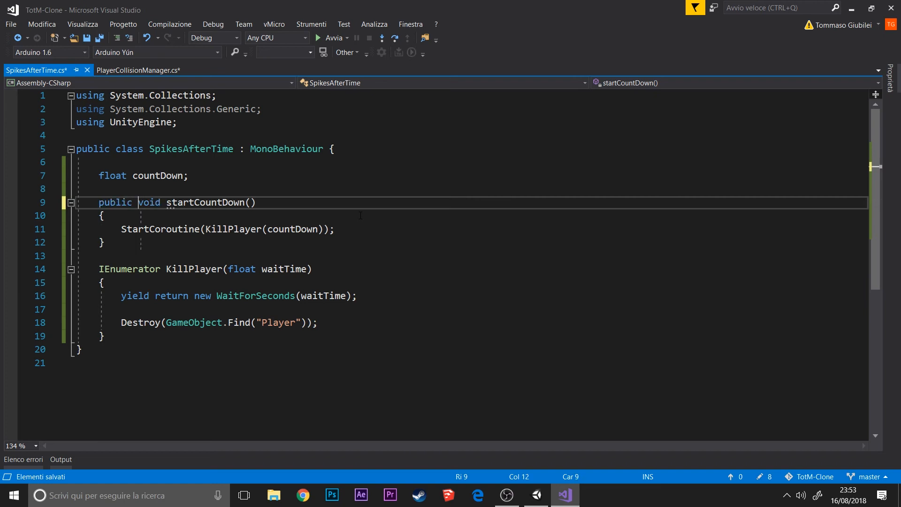
{"action": "left_click", "coordinate": [135, 70]}
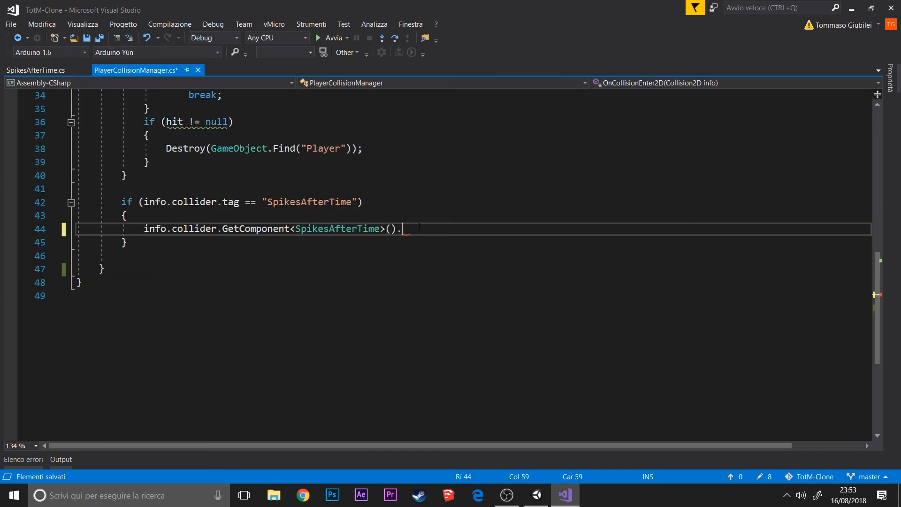
{"action": "type", "text": "."}
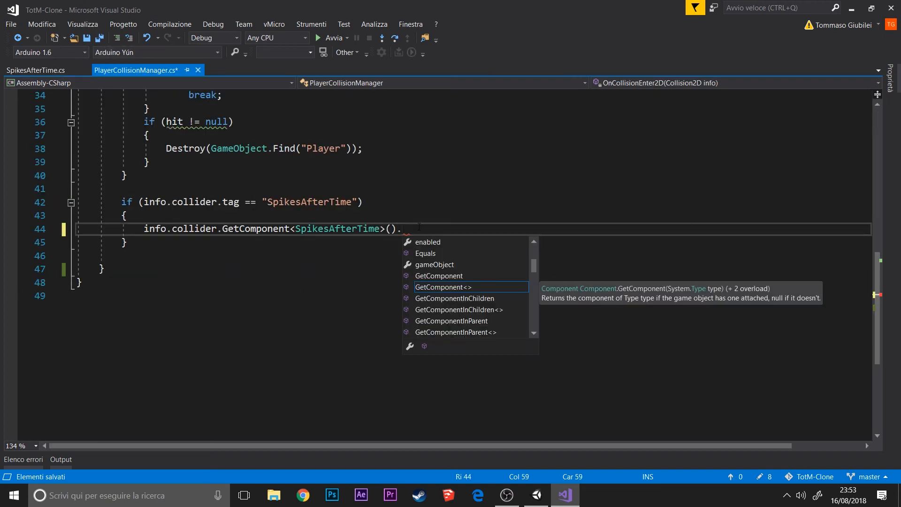
{"action": "type", "text": "startCountDown"}
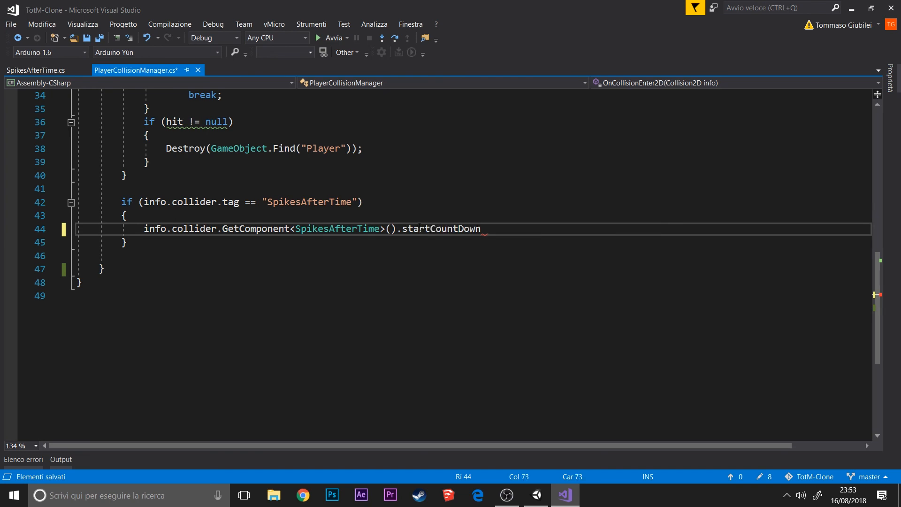
{"action": "type", "text": "();"}
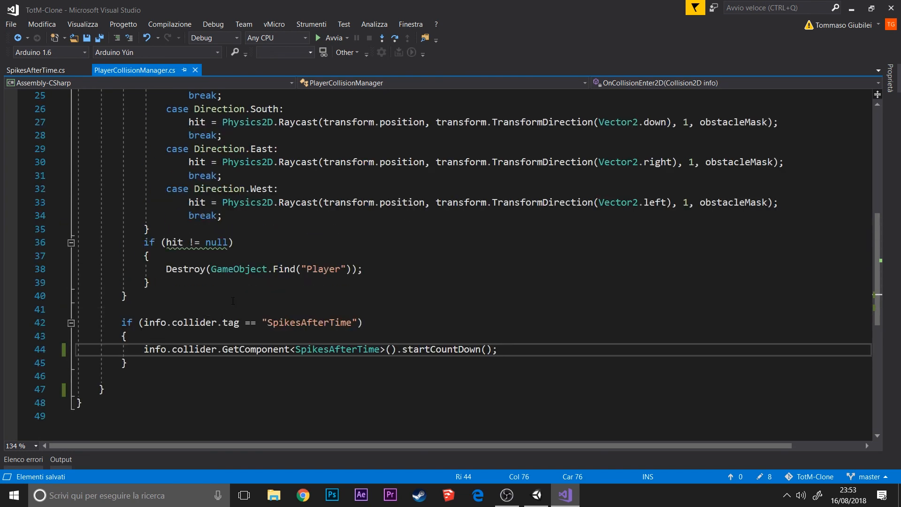